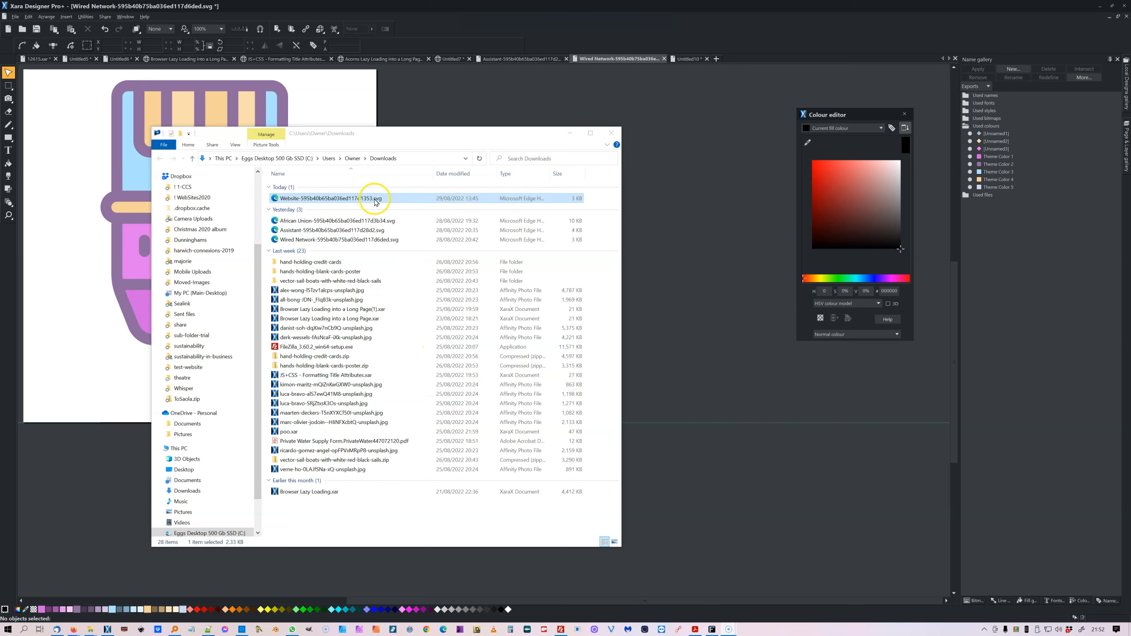
Bring up the context menu for the downloaded WWW globe SVG in Downloads.
right_click(372, 198)
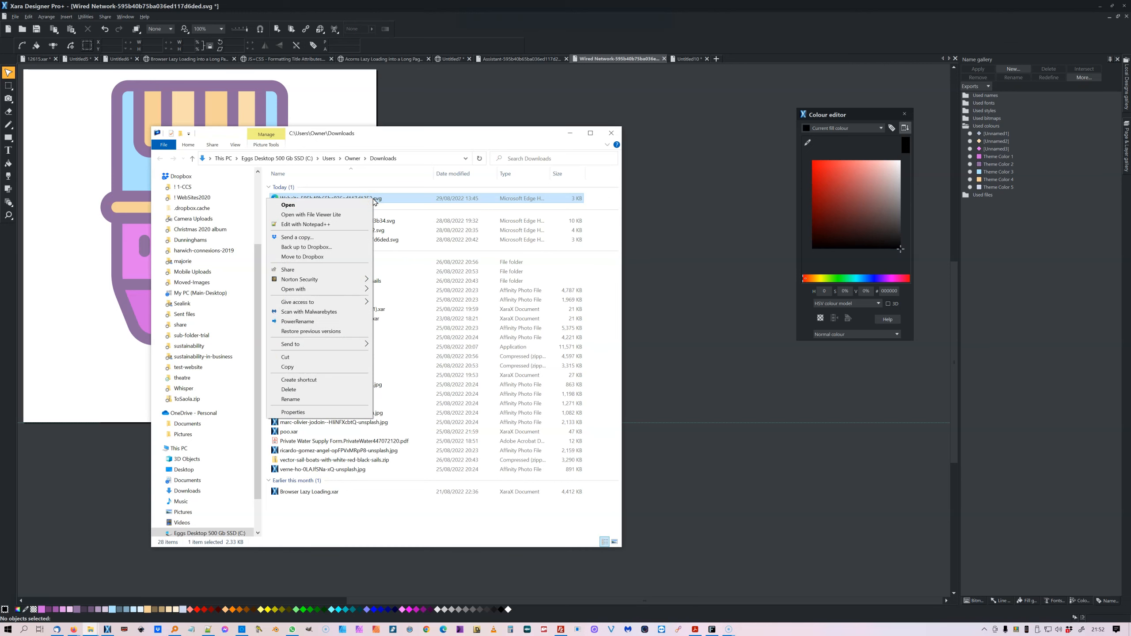
mouse_move(353, 317)
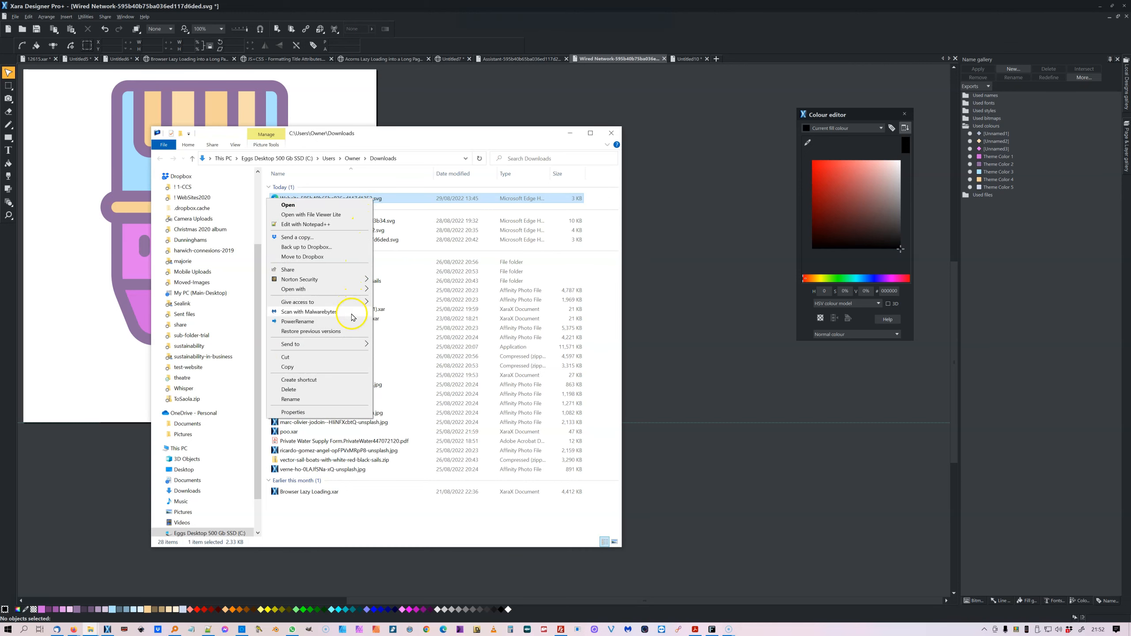
mouse_move(310, 273)
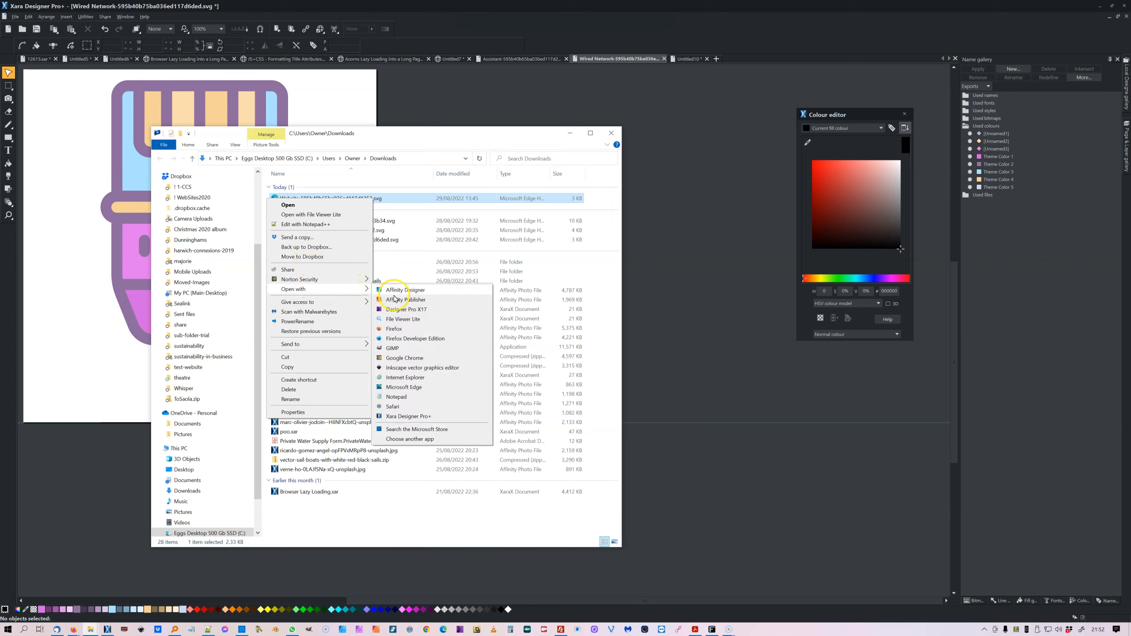
mouse_move(408, 417)
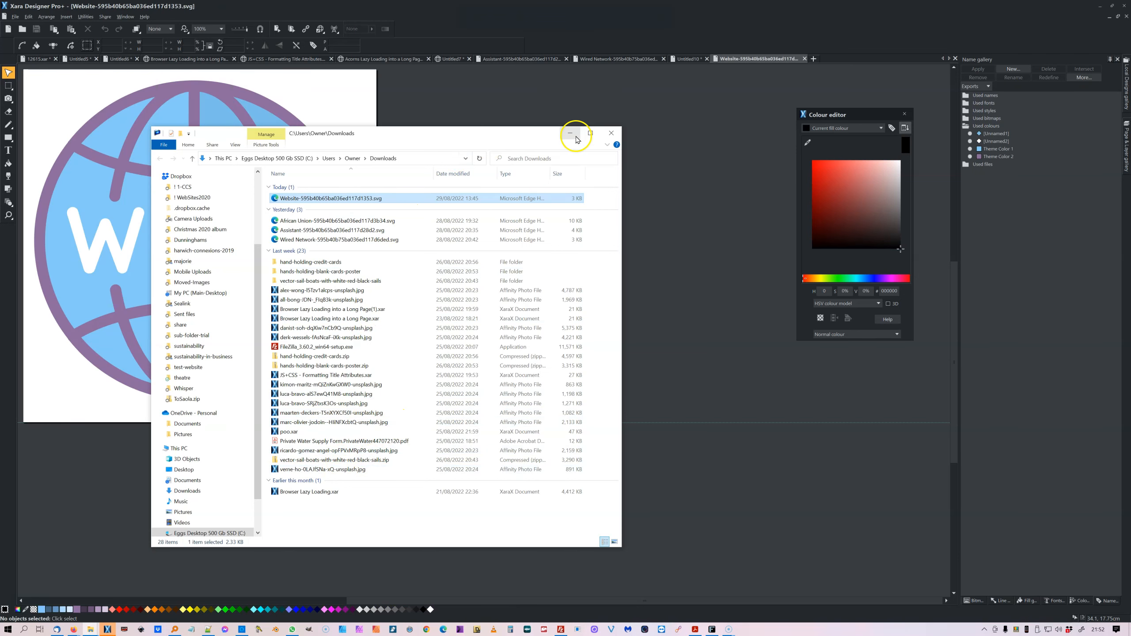
Minimize File Explorer and select Theme Color 2 under Used colours in the Name gallery.
left_click(569, 134)
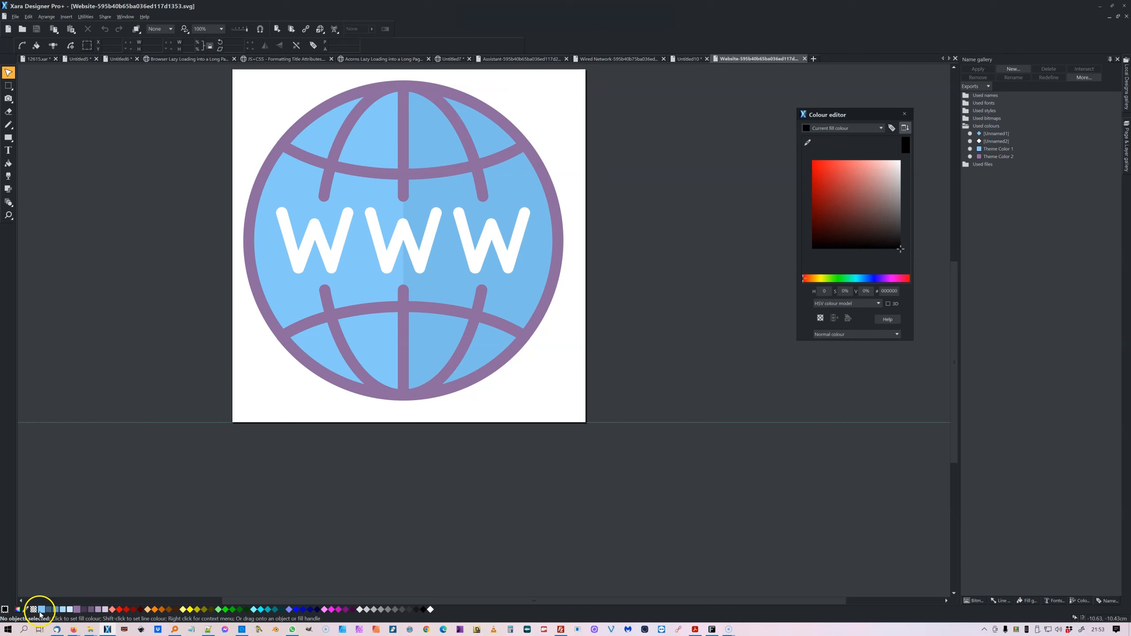
mouse_move(71, 614)
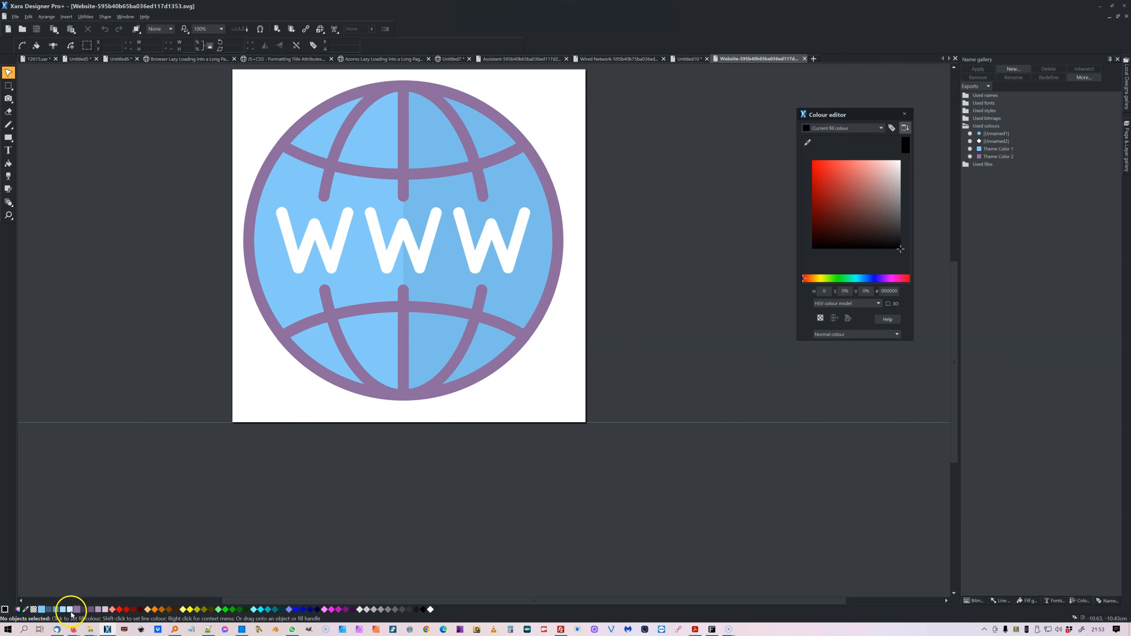
mouse_move(848, 99)
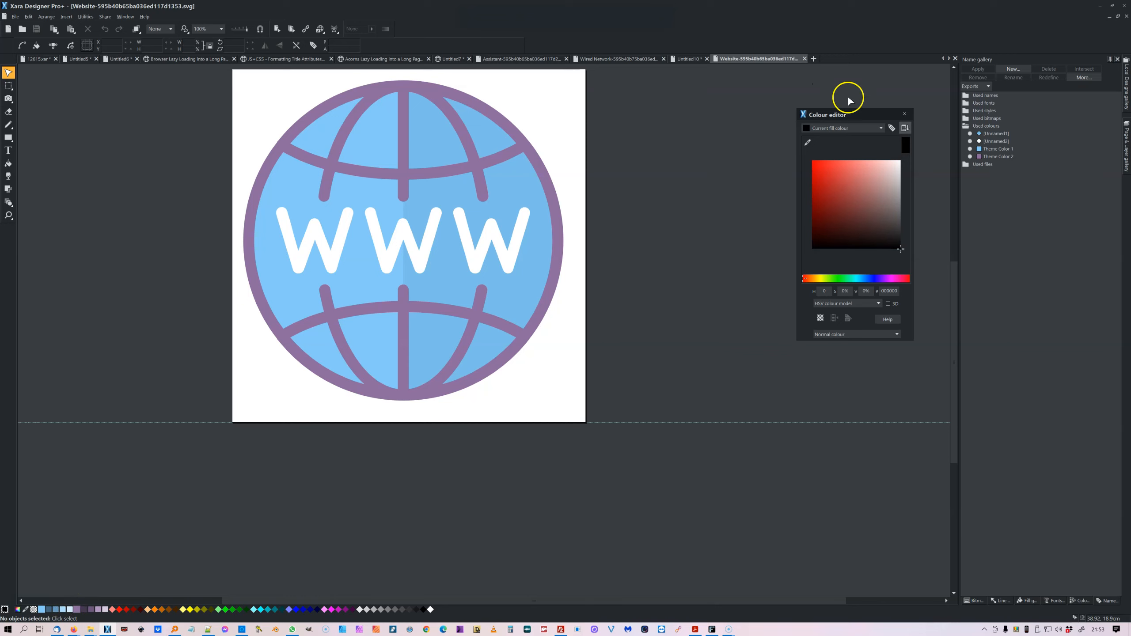
mouse_move(1125, 134)
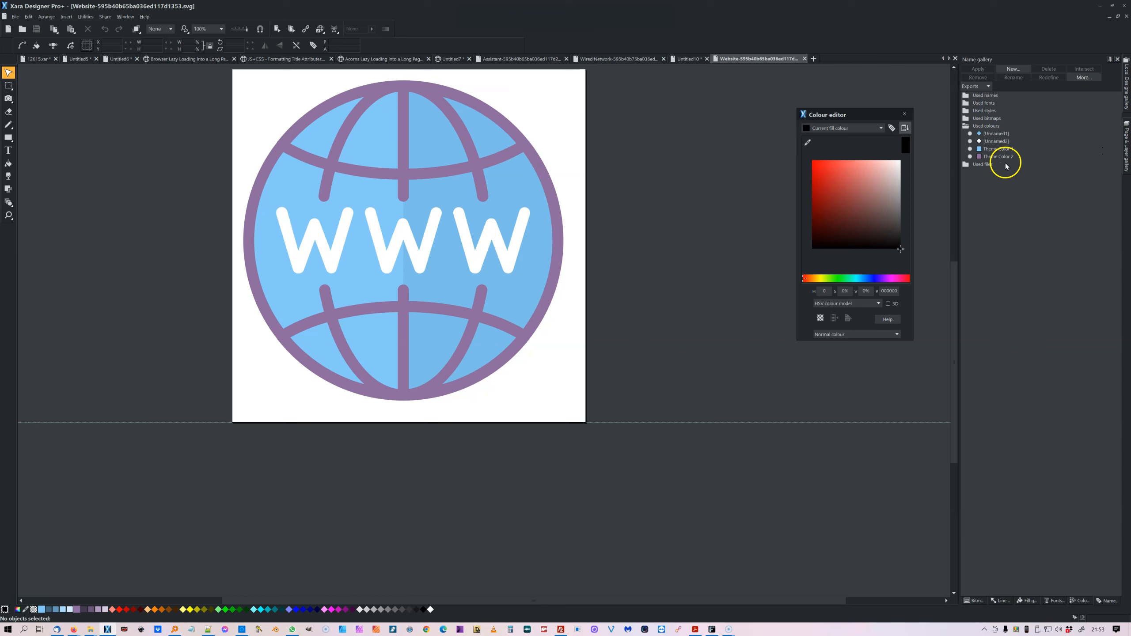
left_click(998, 155)
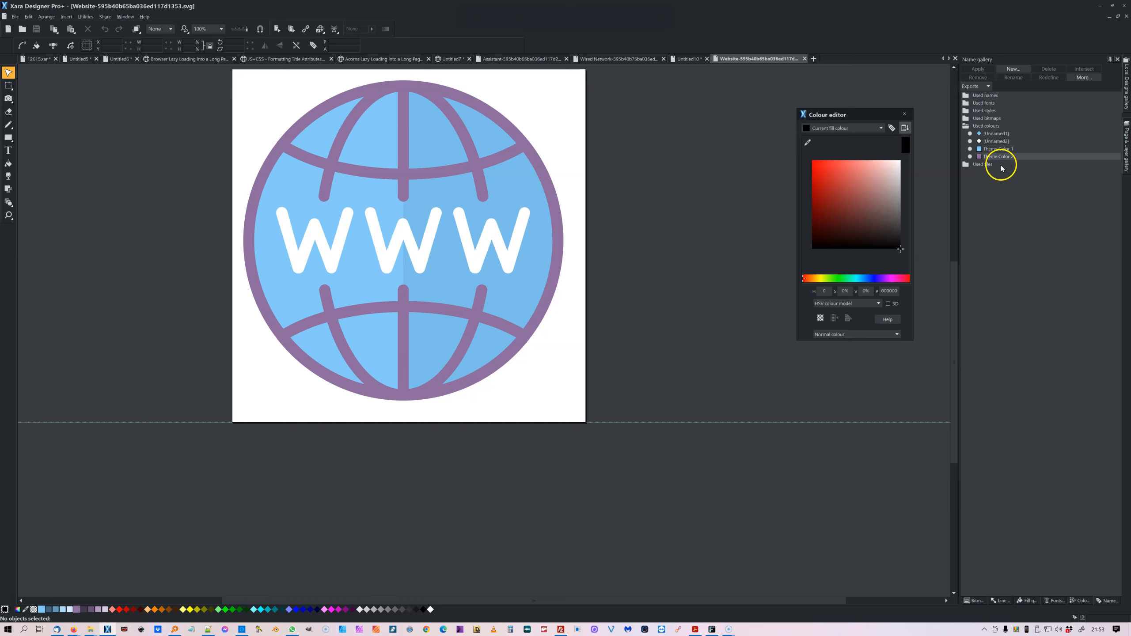
mouse_move(792, 188)
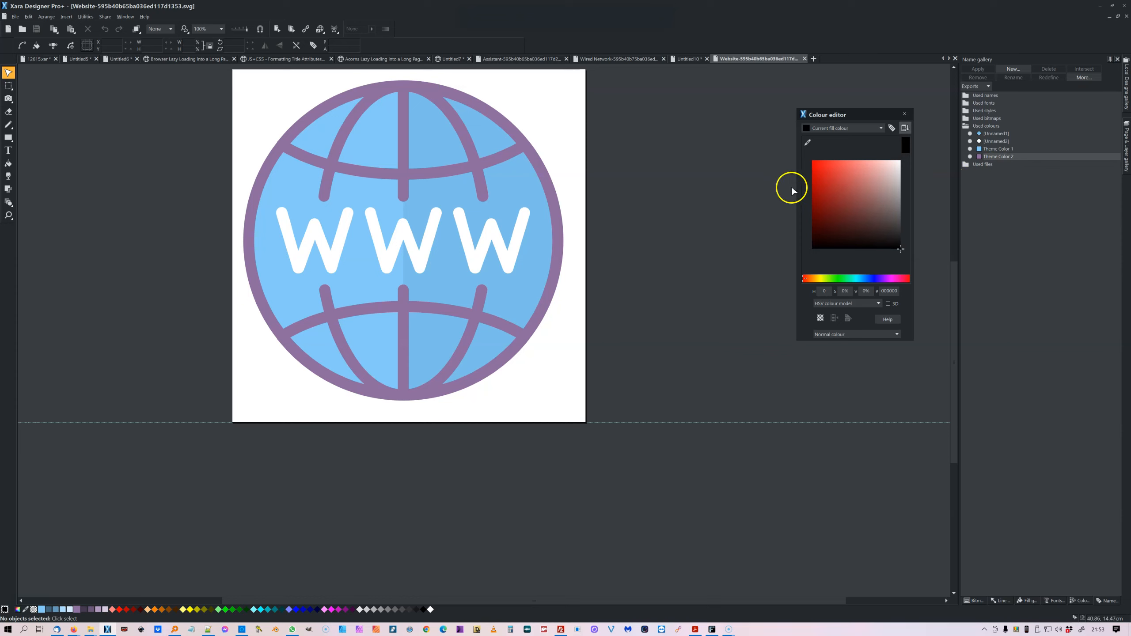
mouse_move(784, 192)
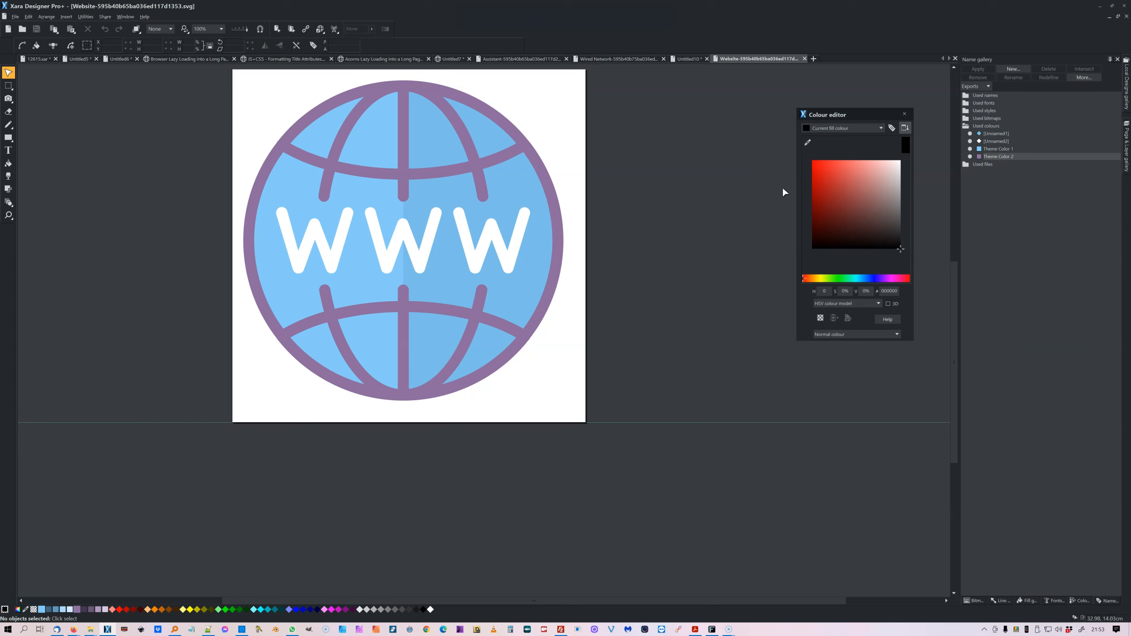
mouse_move(700, 174)
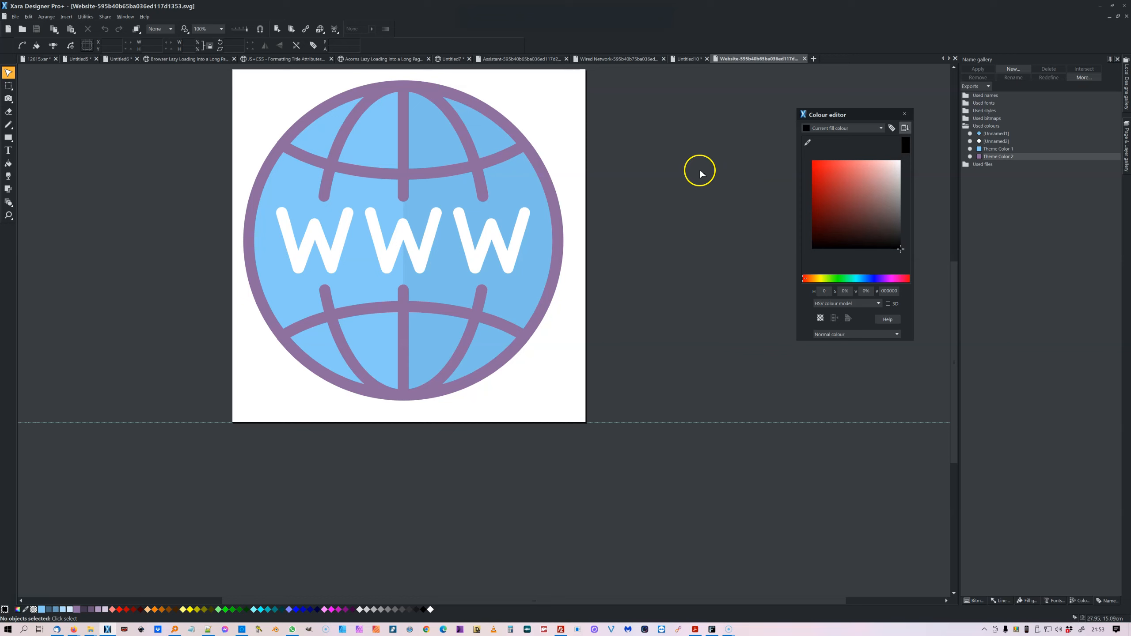
mouse_move(902, 206)
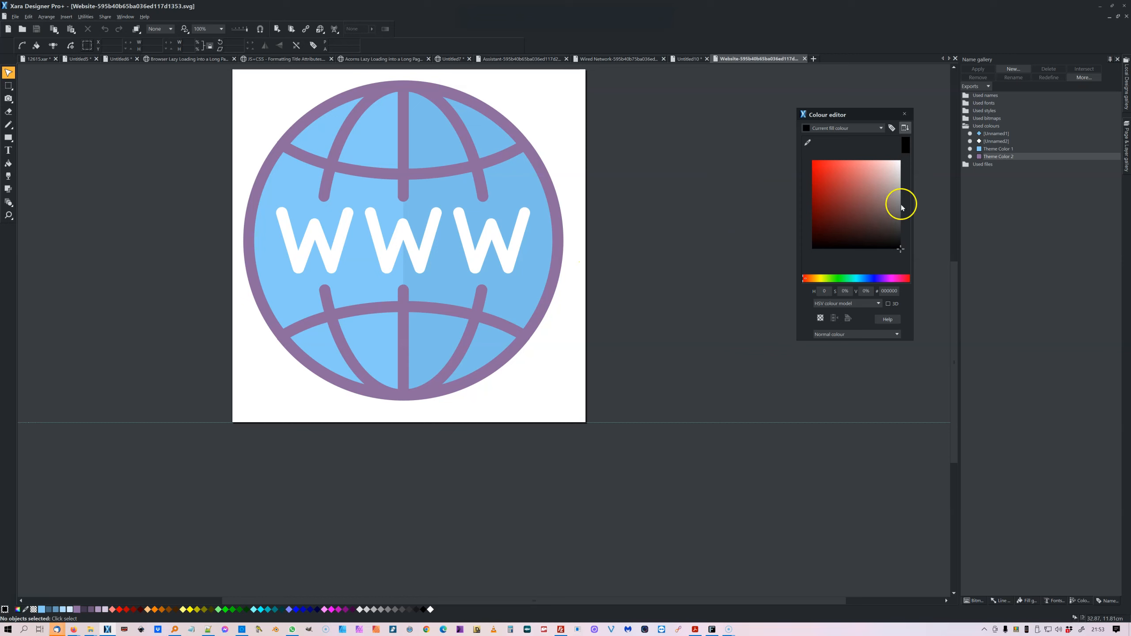
Move the purple grid lines right, the left half-circle left, and select the darker right half-circle.
left_click(485, 143)
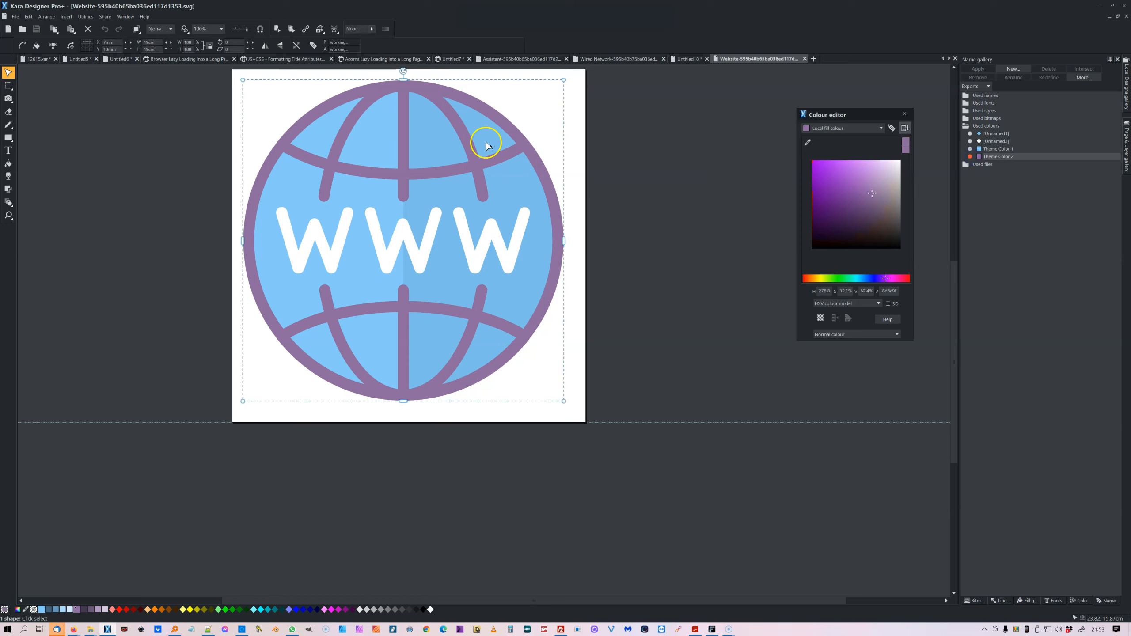
left_click_drag(485, 143, 467, 137)
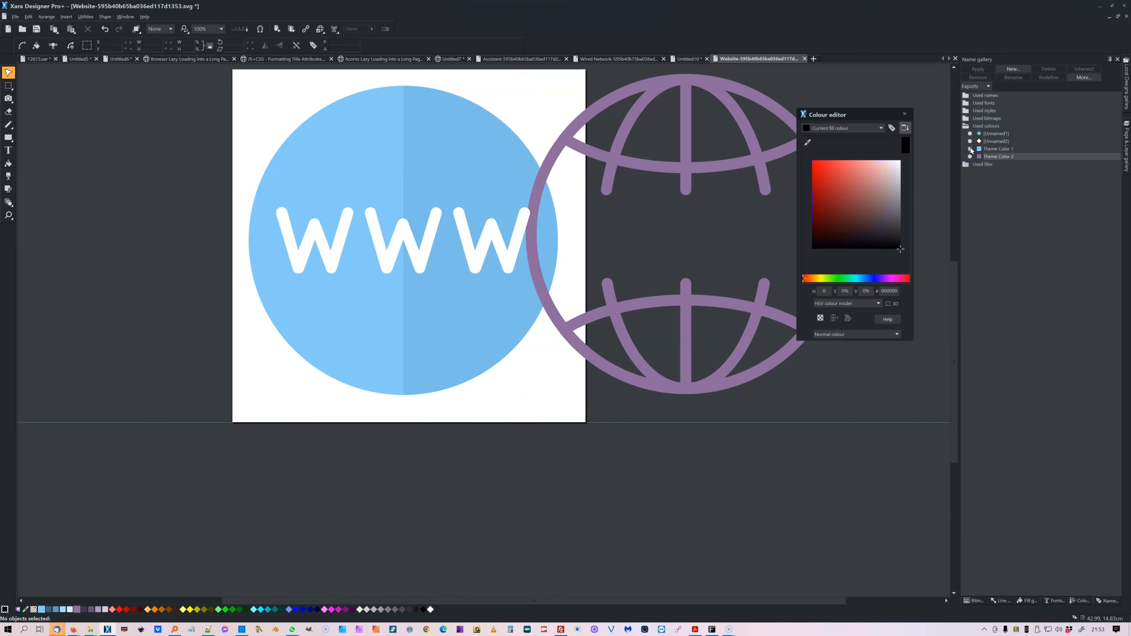
left_click(356, 175)
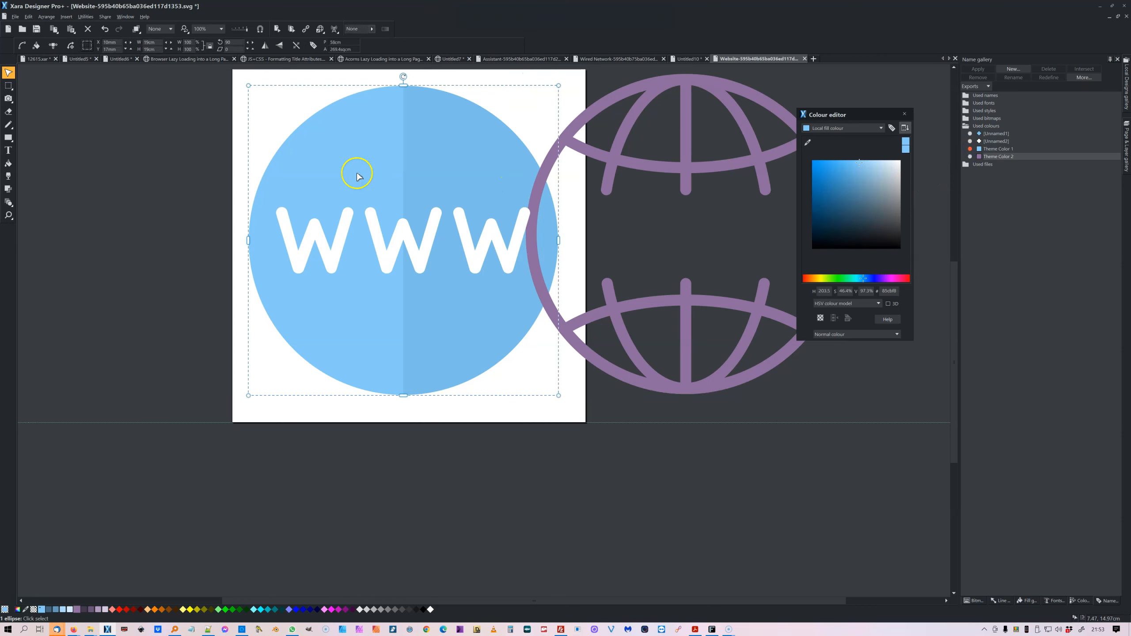
left_click_drag(358, 175, 170, 202)
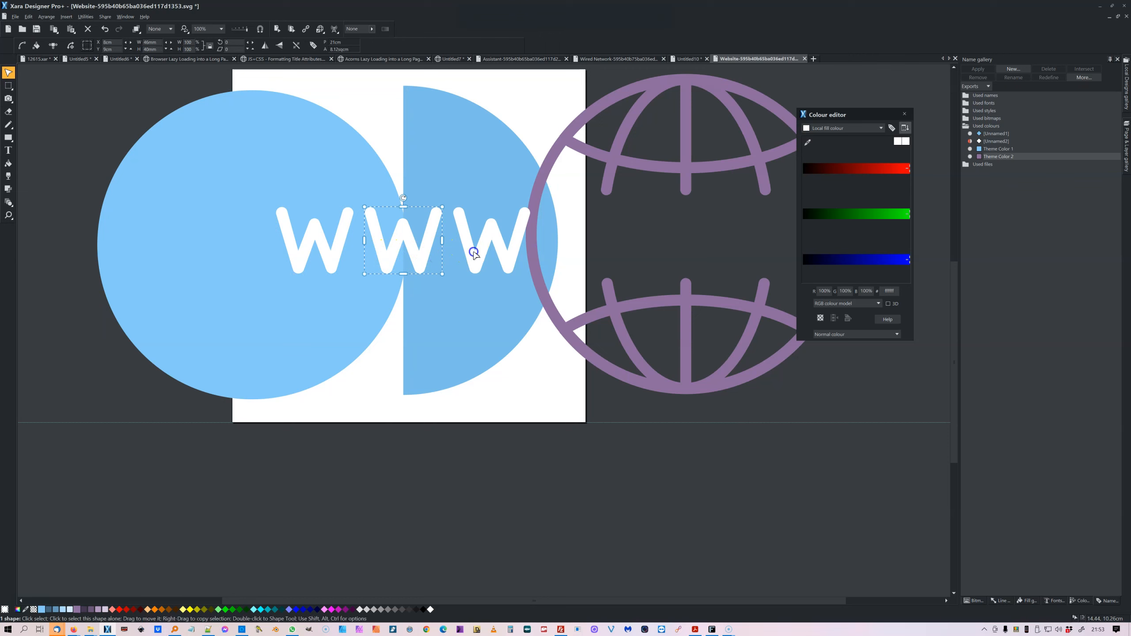
left_click(491, 238)
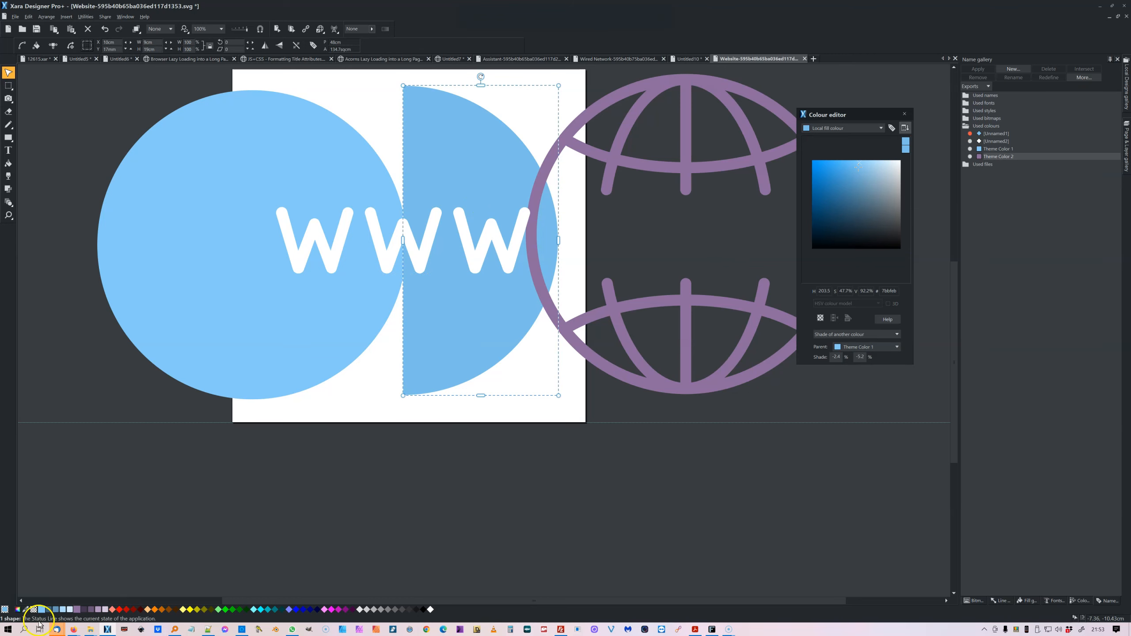
mouse_move(413, 388)
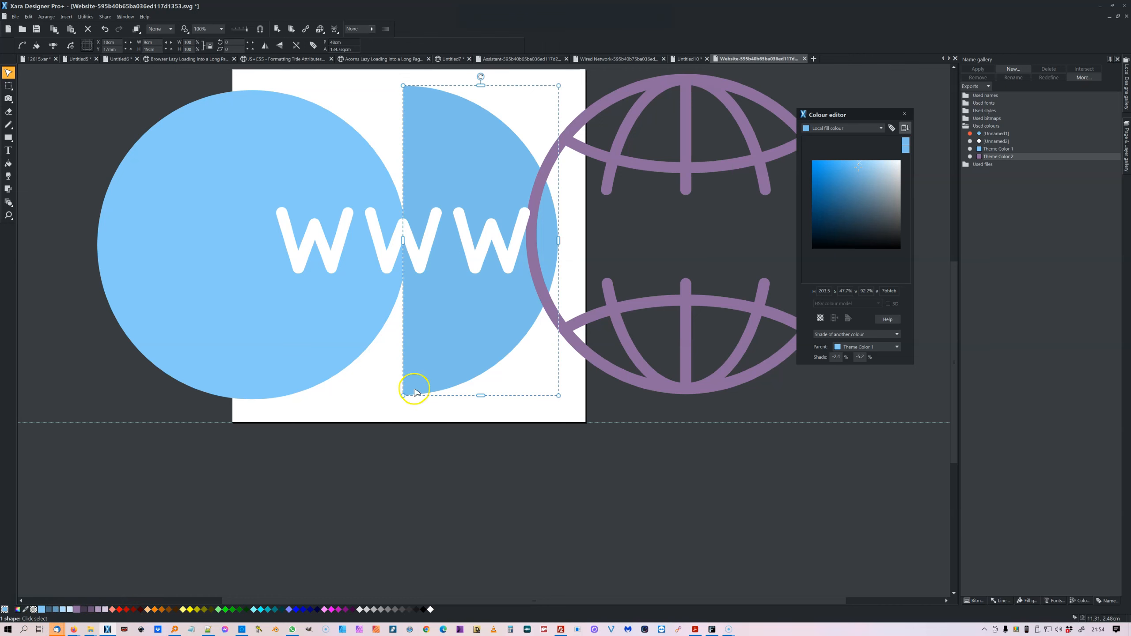
mouse_move(486, 386)
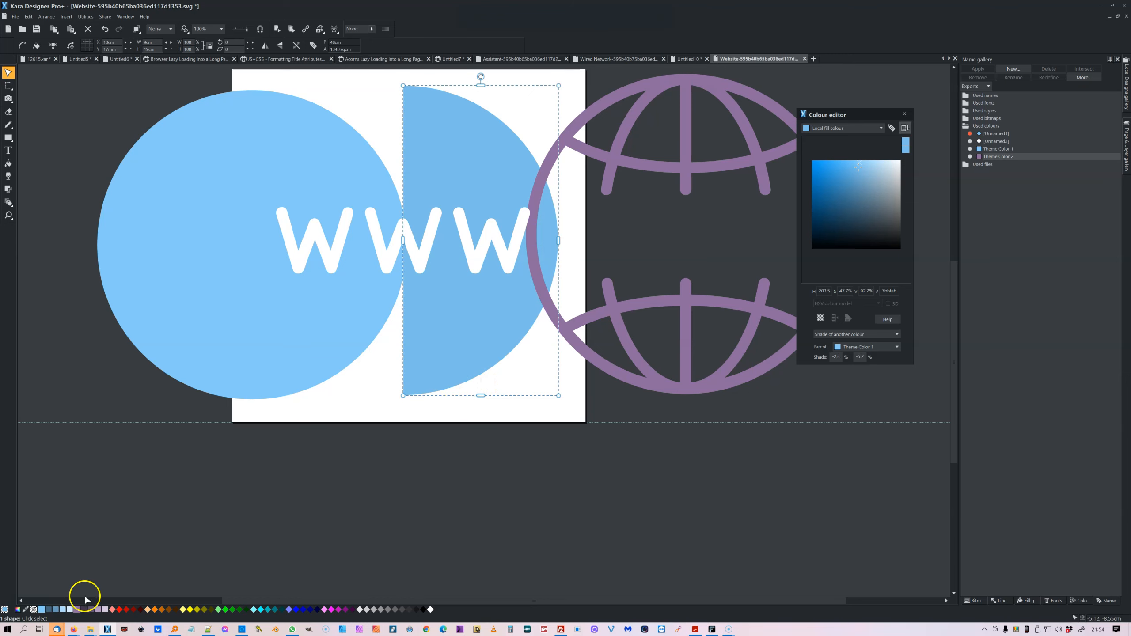
mouse_move(156, 581)
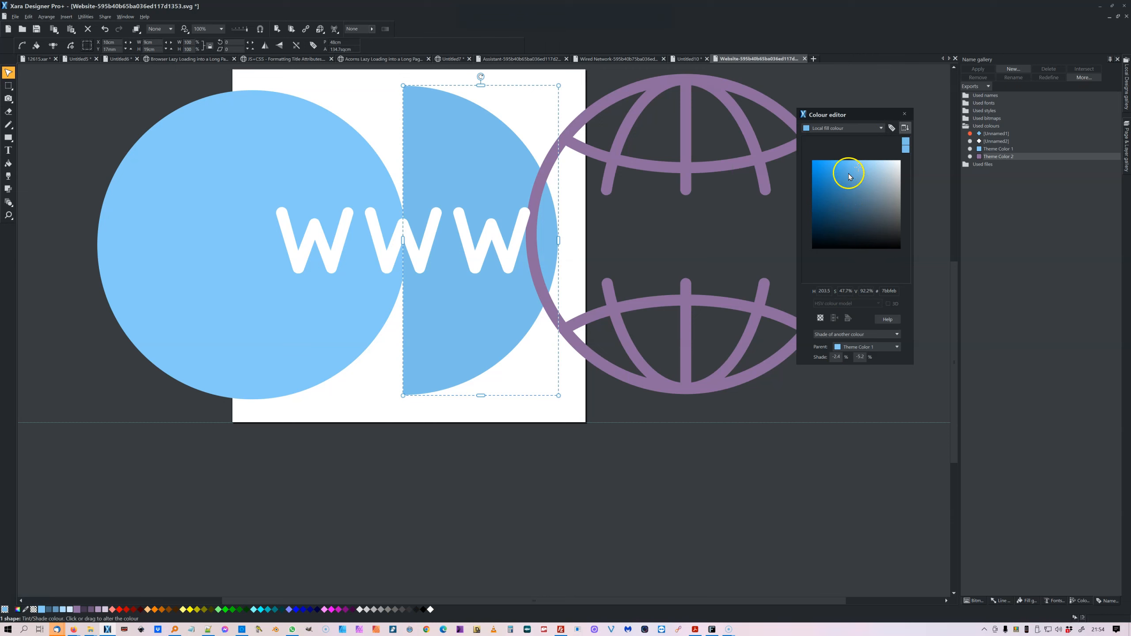
mouse_move(855, 175)
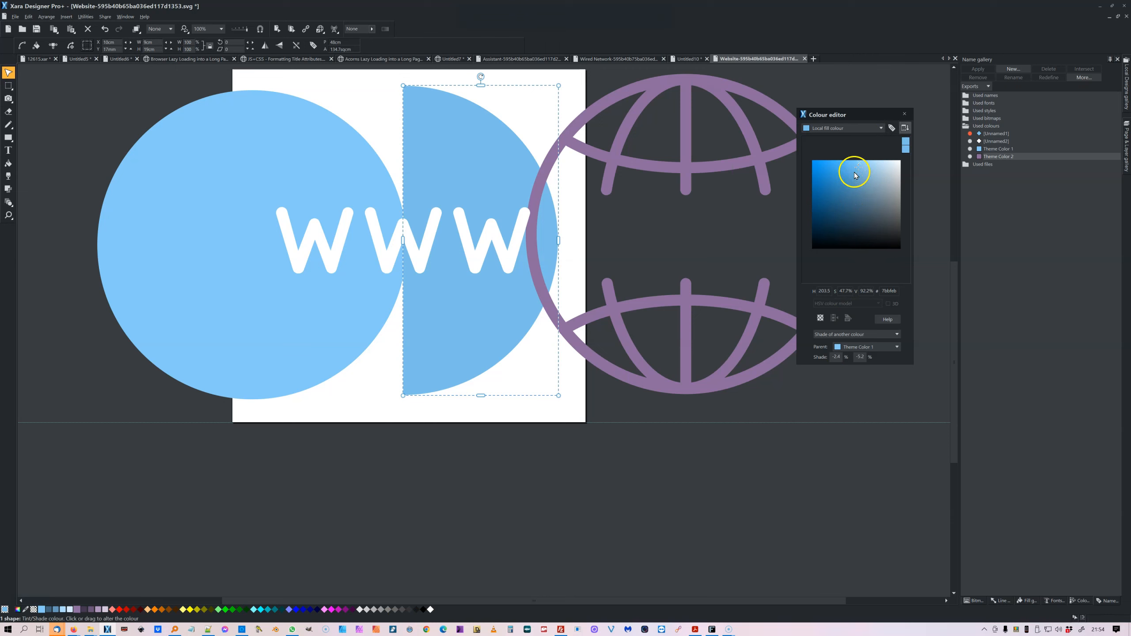
mouse_move(858, 172)
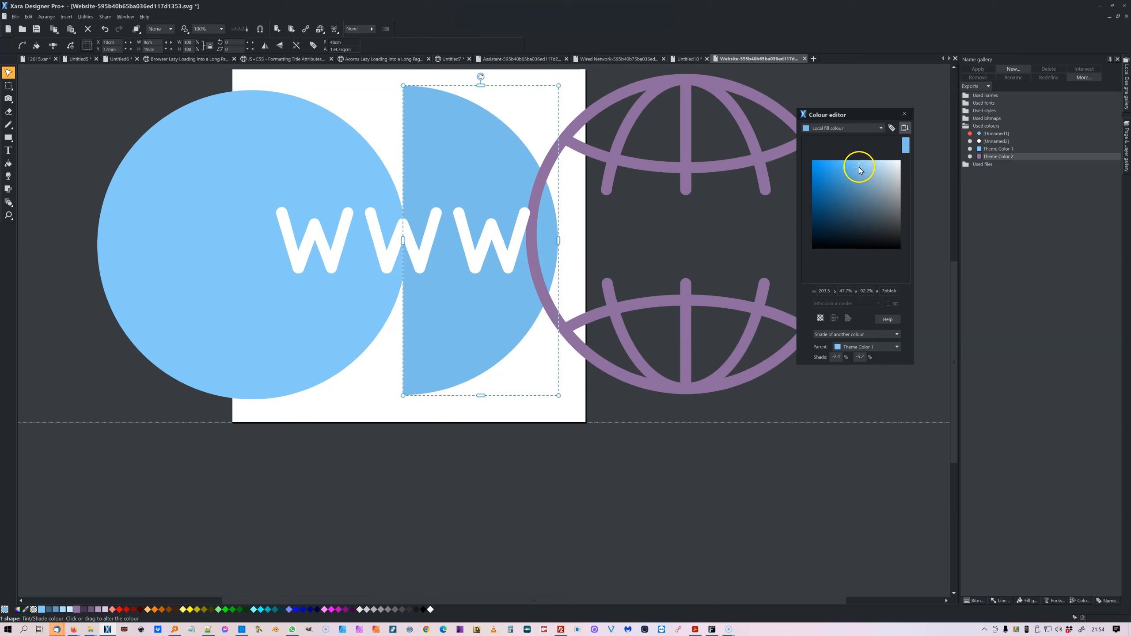
mouse_move(861, 154)
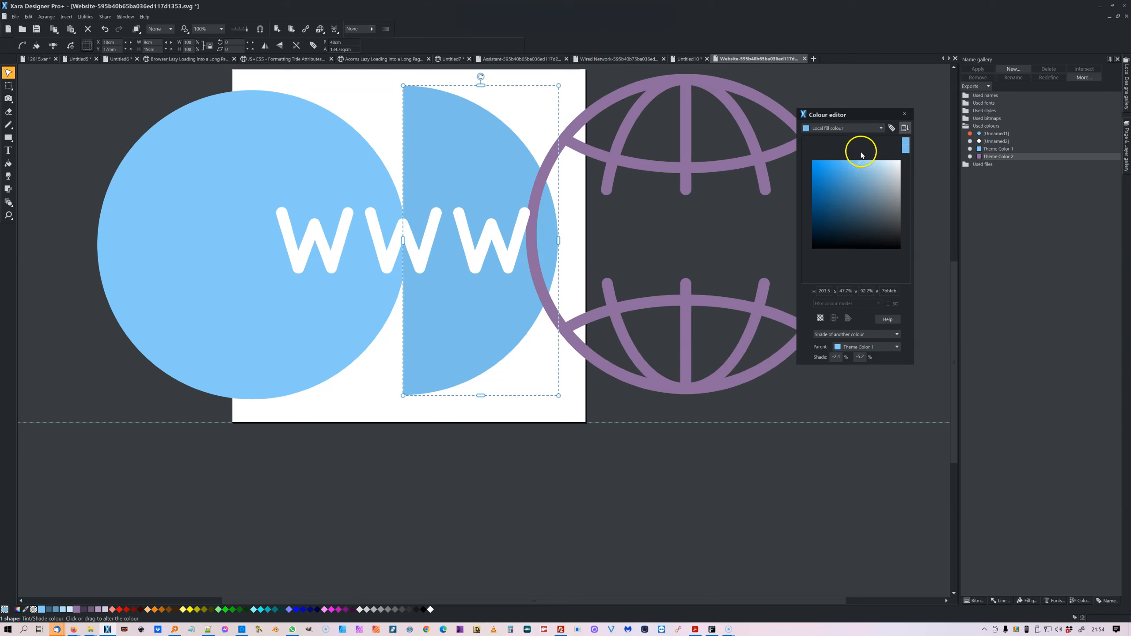
mouse_move(859, 170)
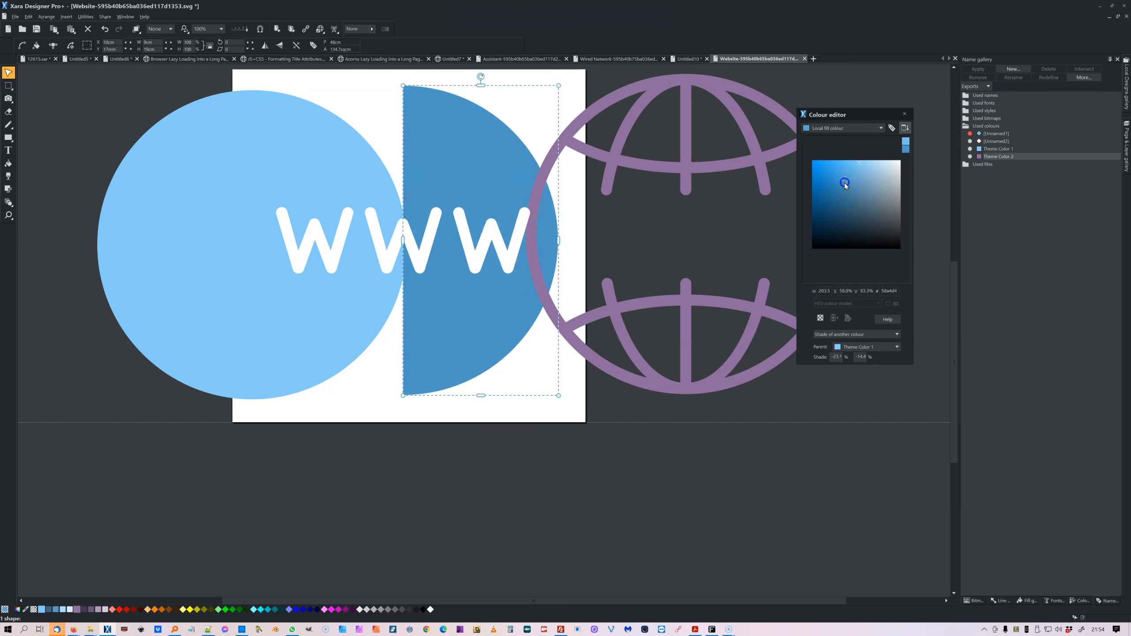
Darken then lighten the half-circle's shade of Theme Color 1 in the shade picker.
left_click_drag(844, 183, 850, 177)
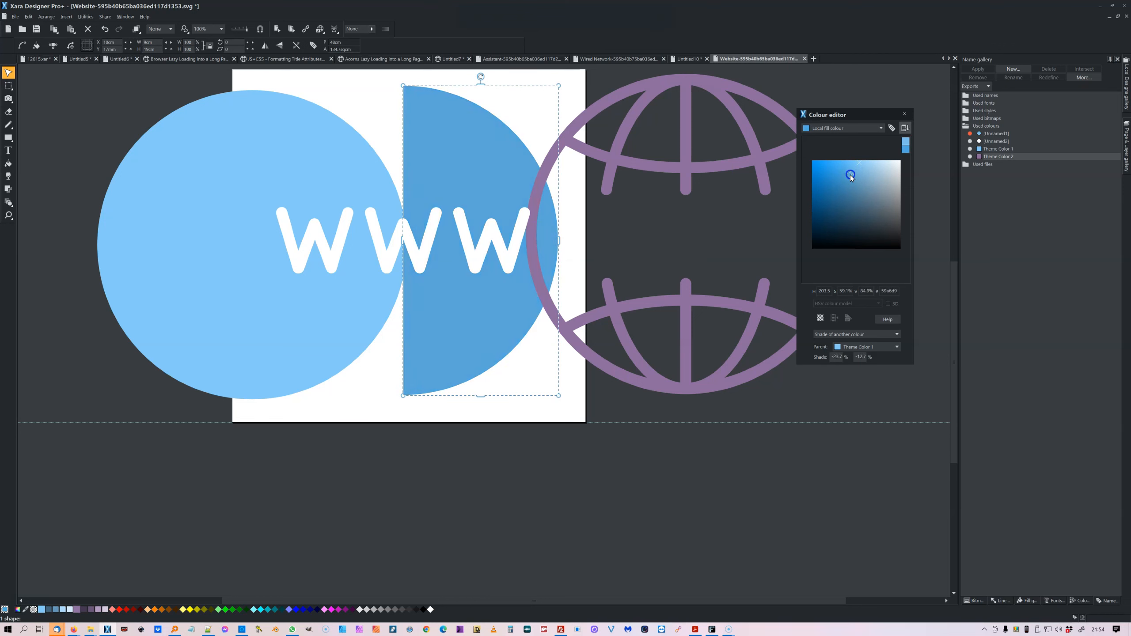
left_click_drag(850, 176, 859, 172)
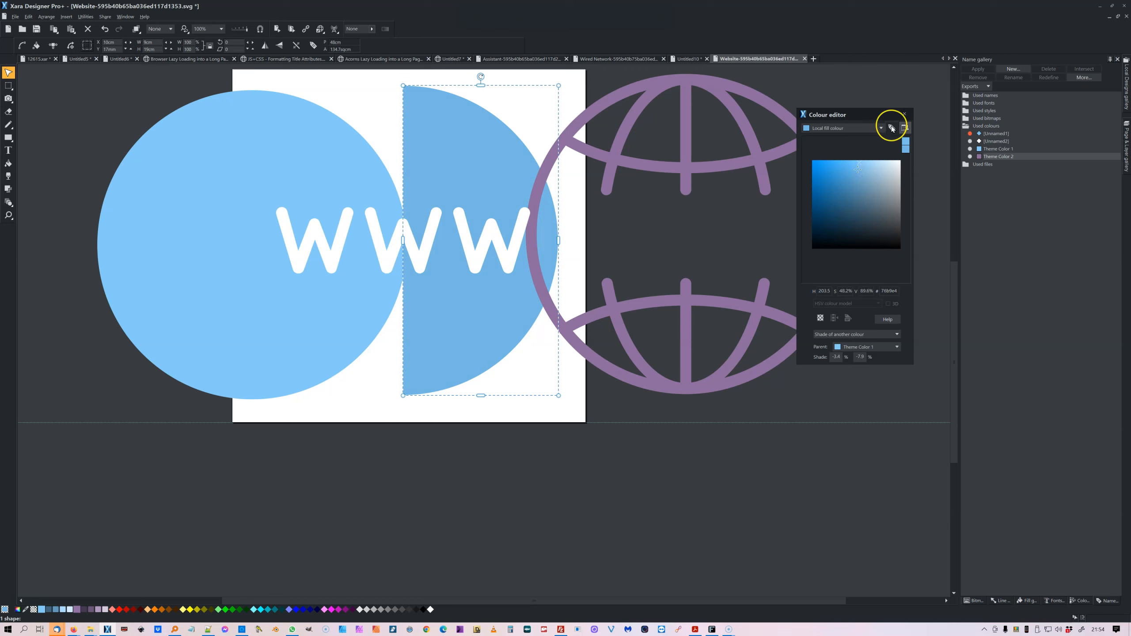
Create the named colour 'Shade of Theme Color 1' from the half-circle's blue.
left_click(891, 127)
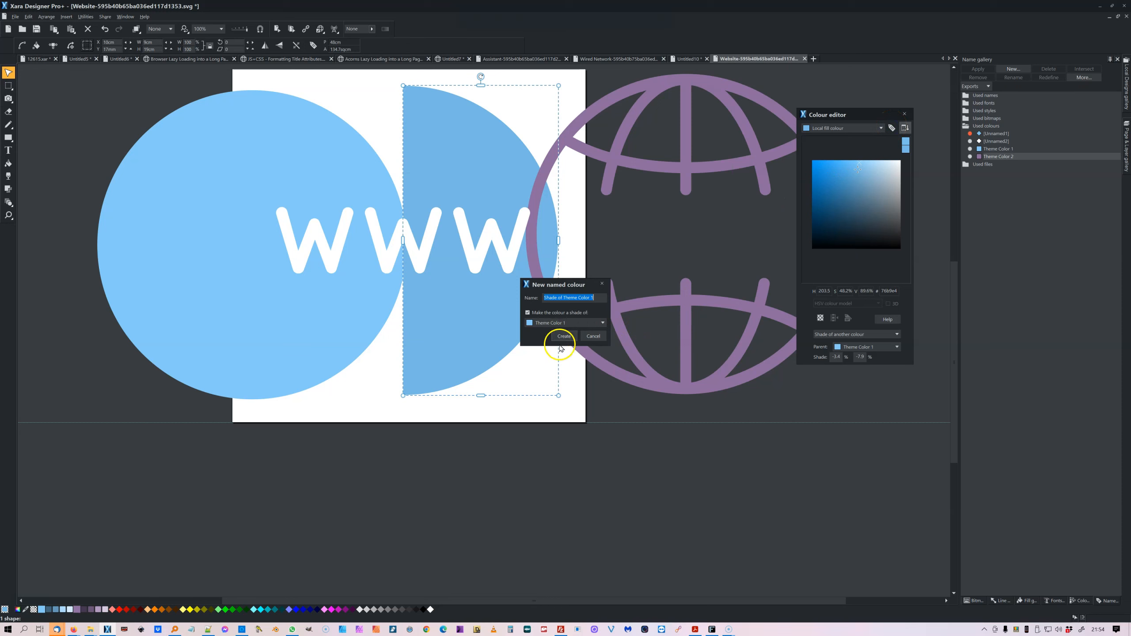
left_click(564, 336)
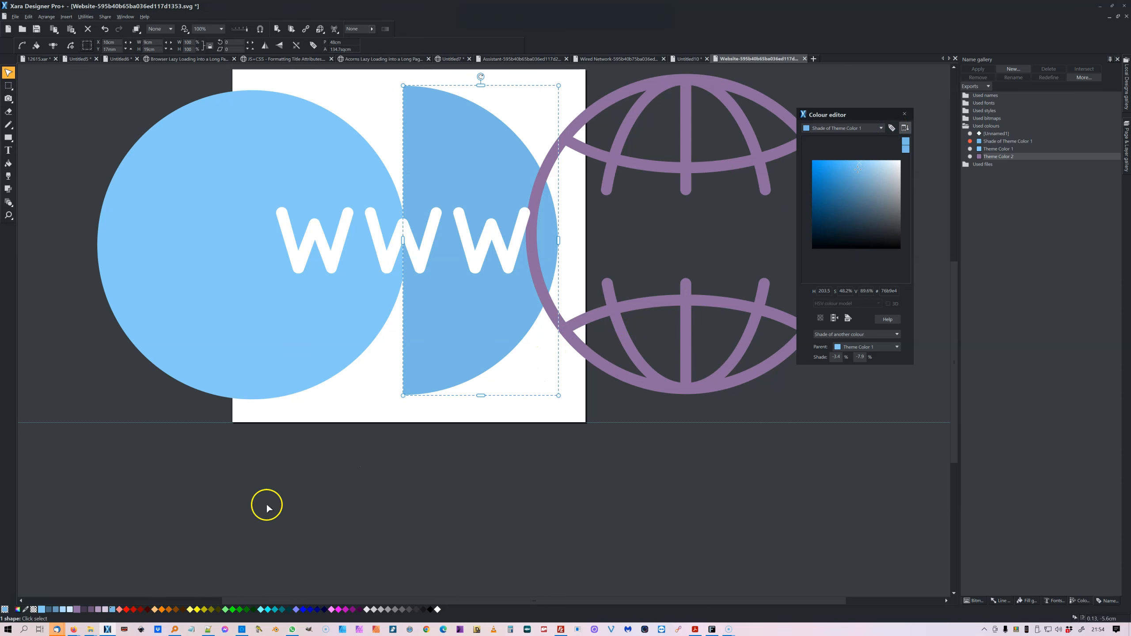
mouse_move(153, 575)
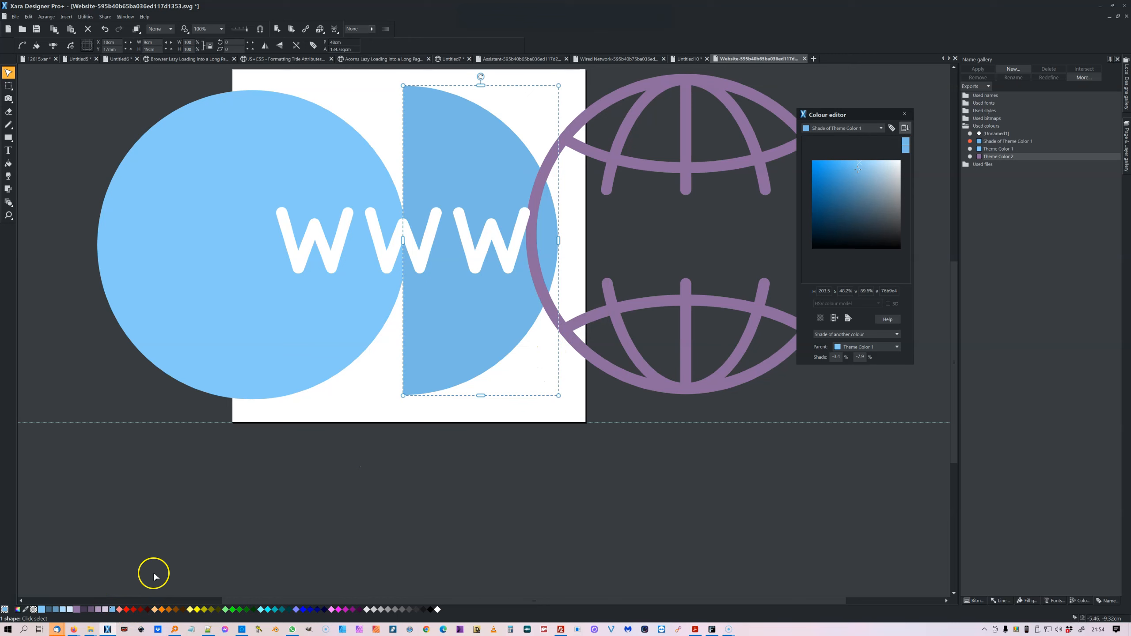
mouse_move(591, 474)
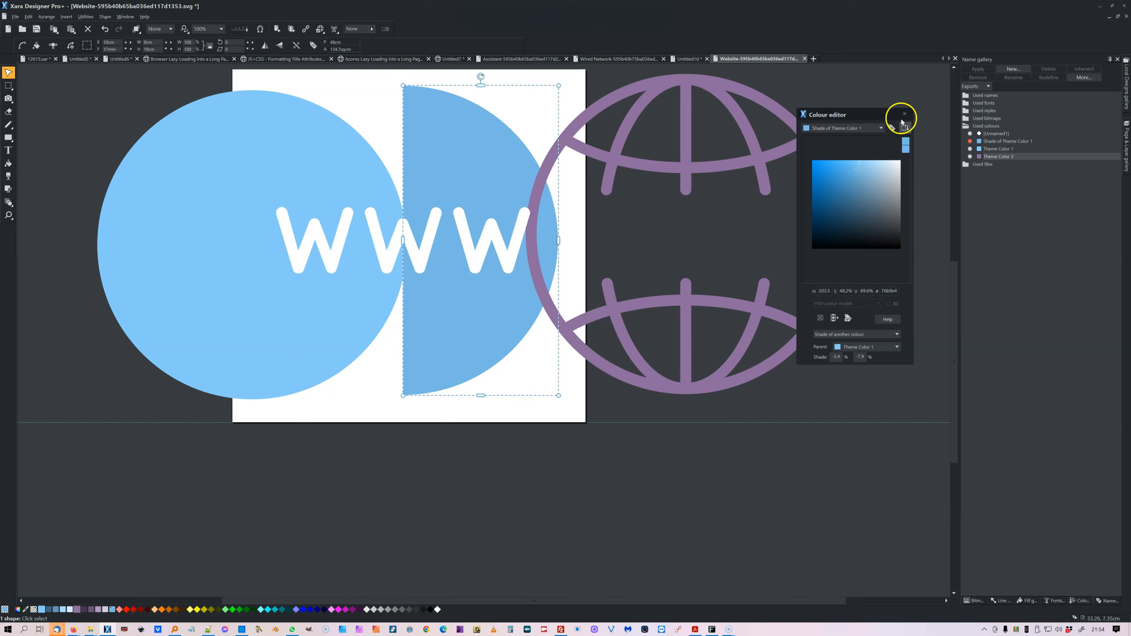
Close the Colour editor and the briefly reopened Downloads folder window.
left_click(904, 114)
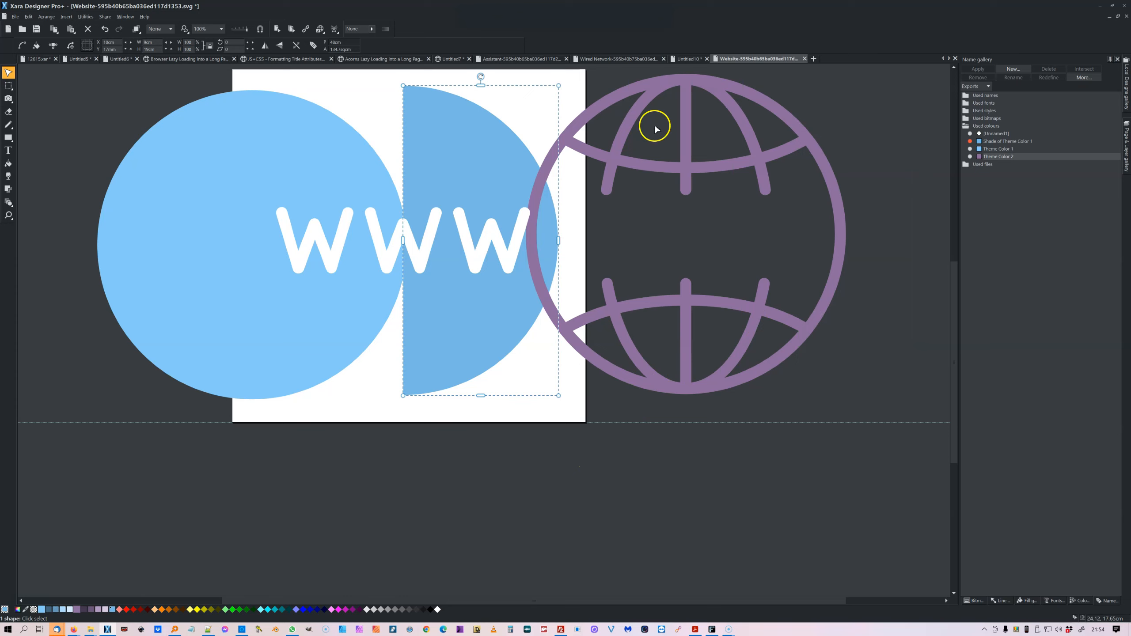
mouse_move(293, 200)
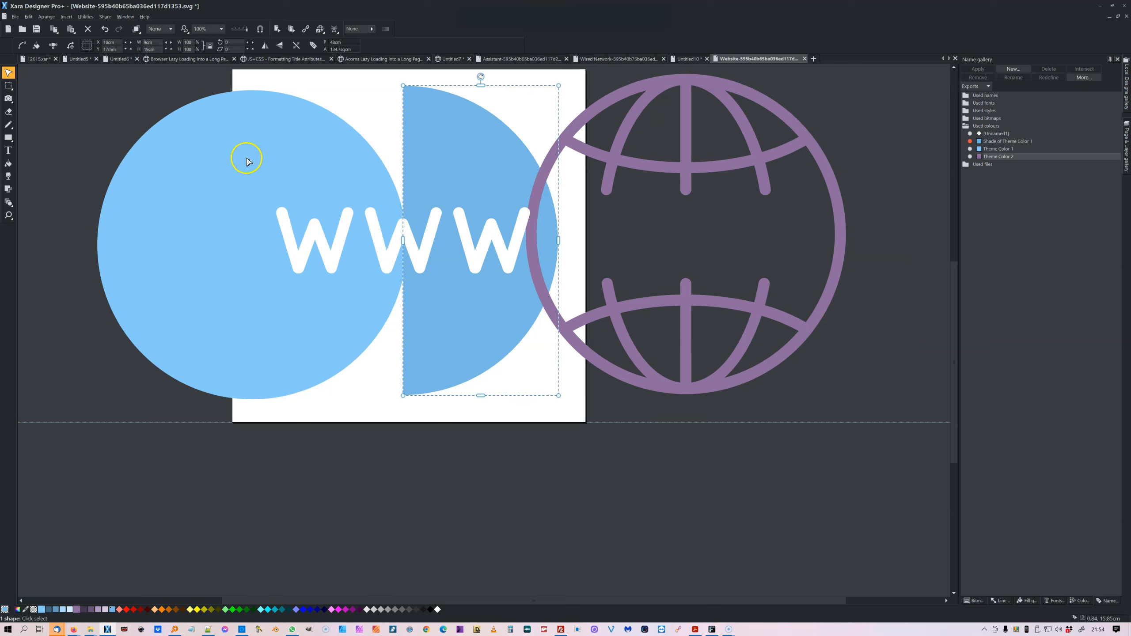
mouse_move(92, 630)
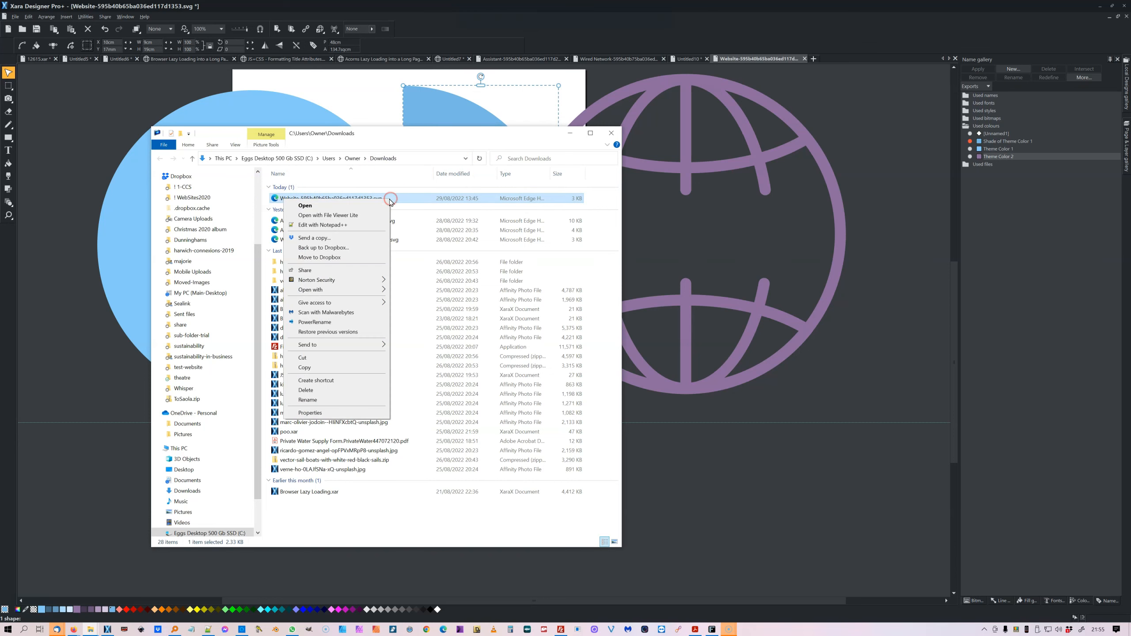
mouse_move(584, 145)
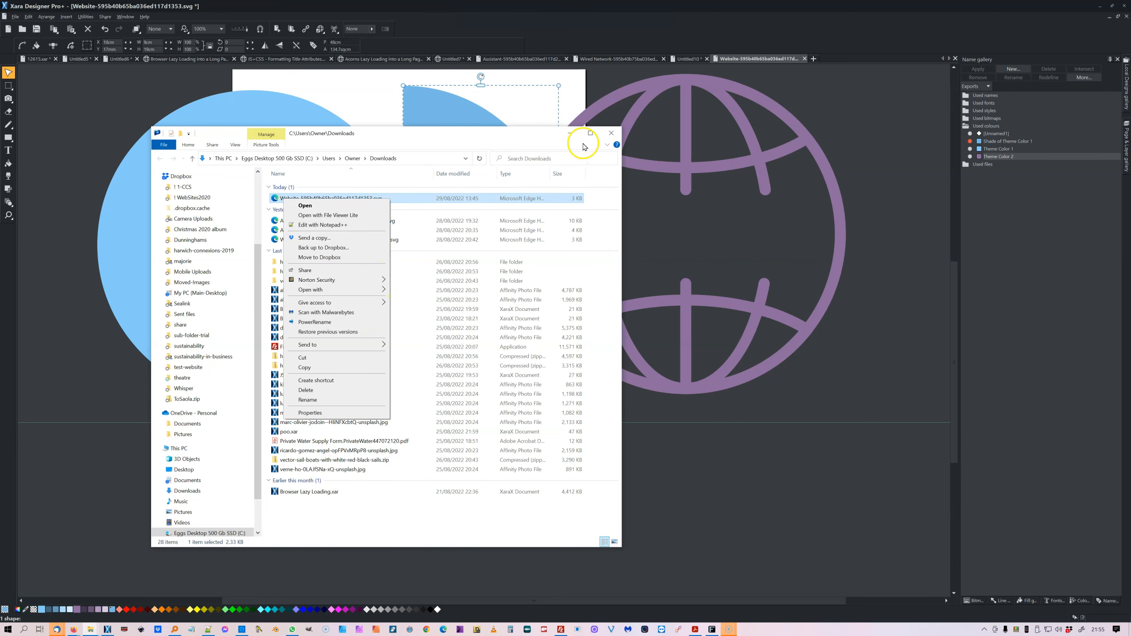
left_click(572, 137)
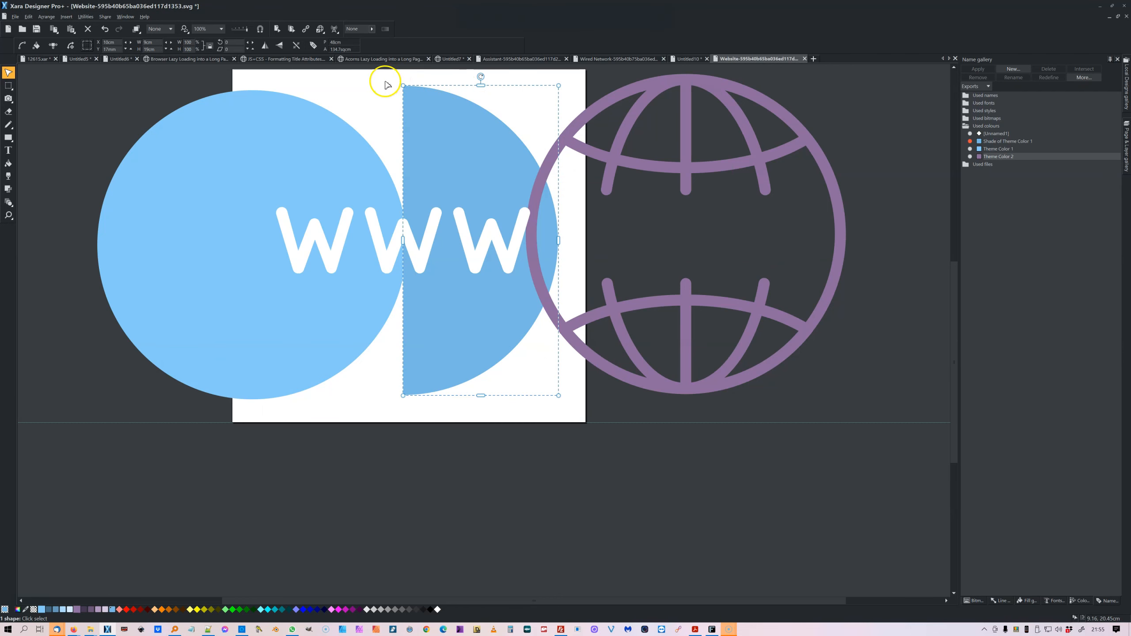
mouse_move(698, 155)
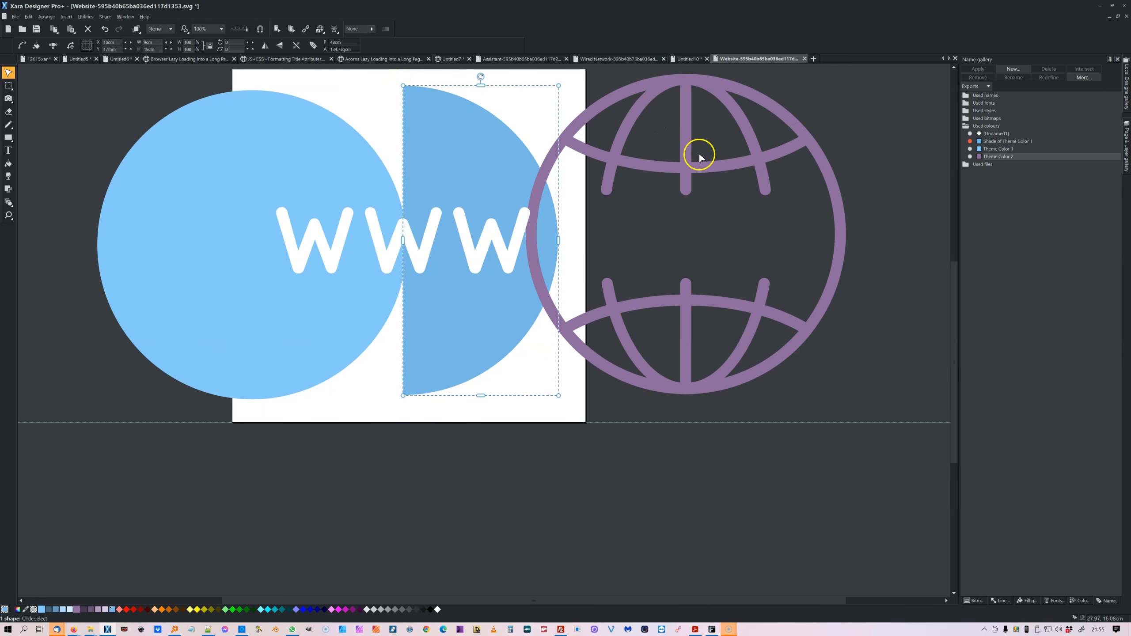
mouse_move(421, 167)
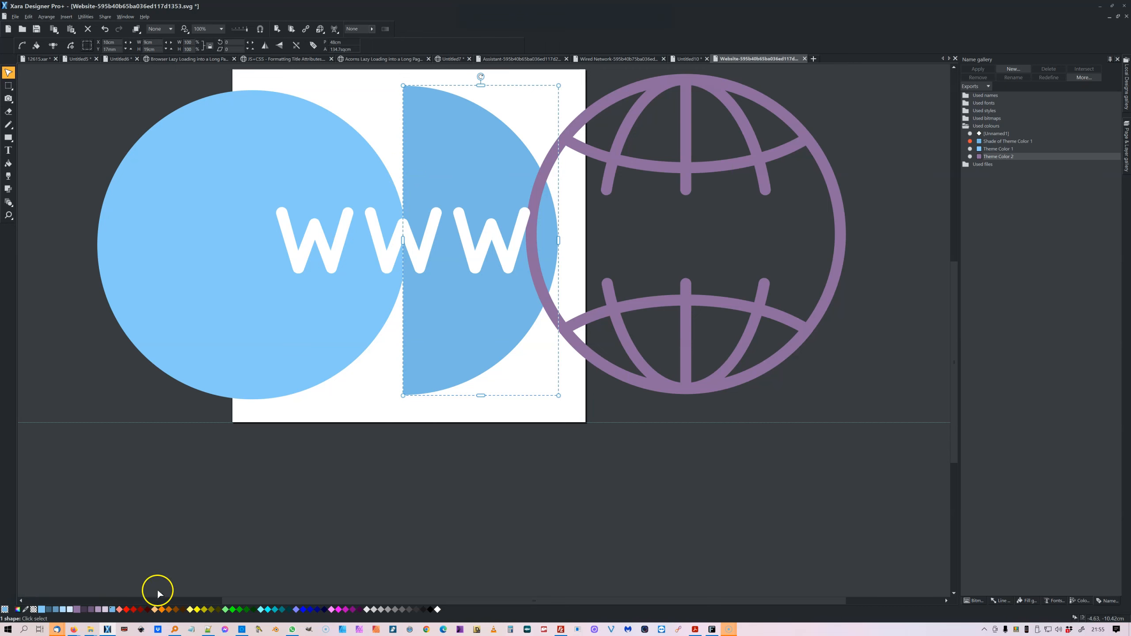
mouse_move(97, 441)
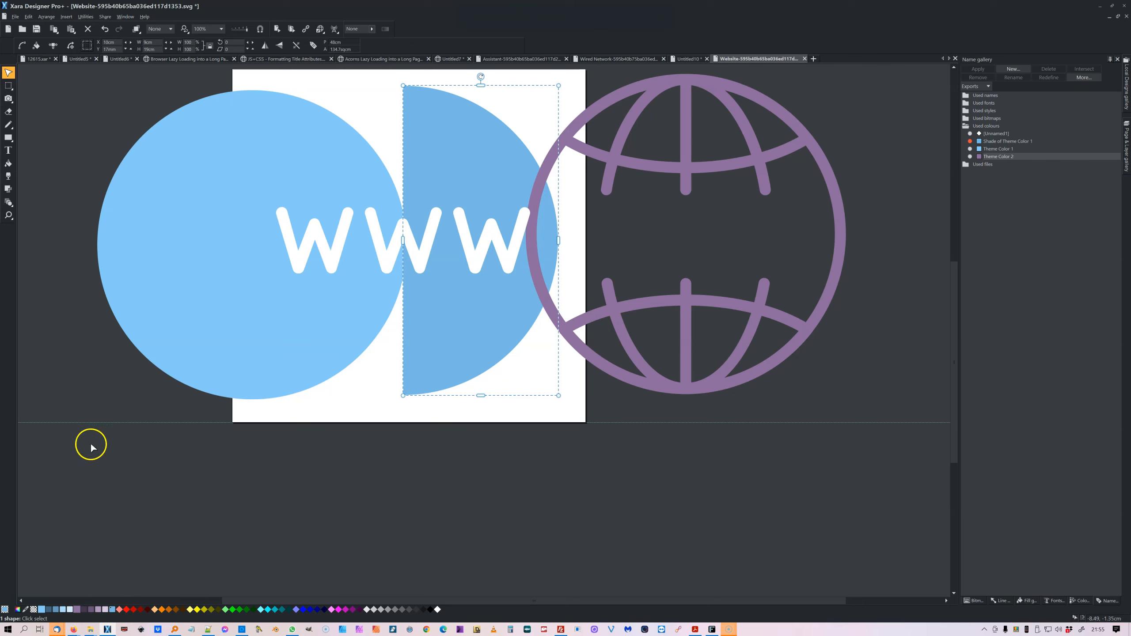
mouse_move(115, 534)
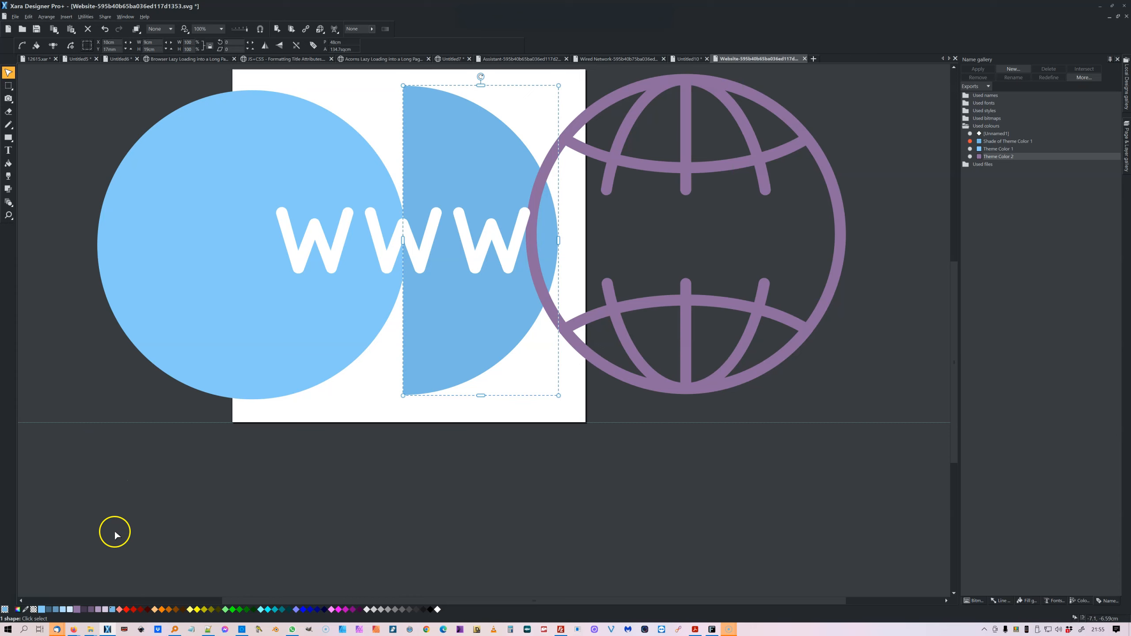